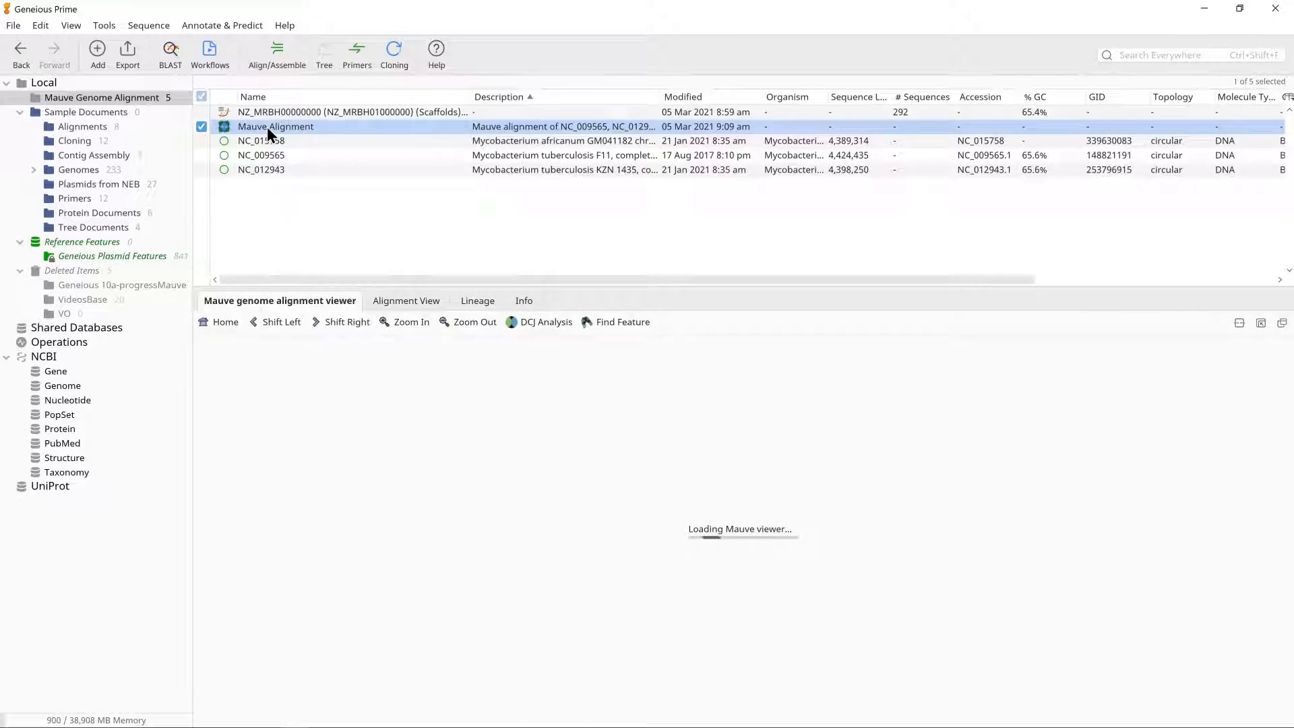
Step: Run Extract Mauve Regions on the Mauve alignment with a maximum of 3 sequences
left_click(103, 24)
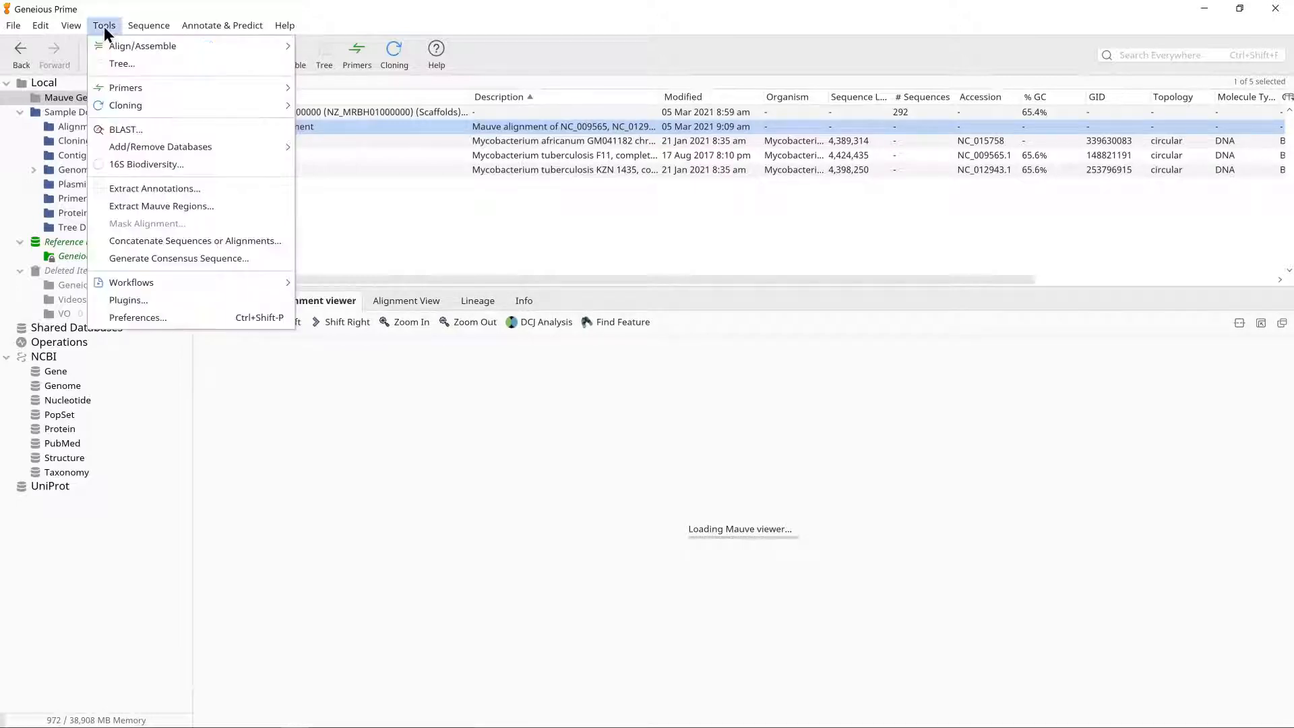
left_click(161, 204)
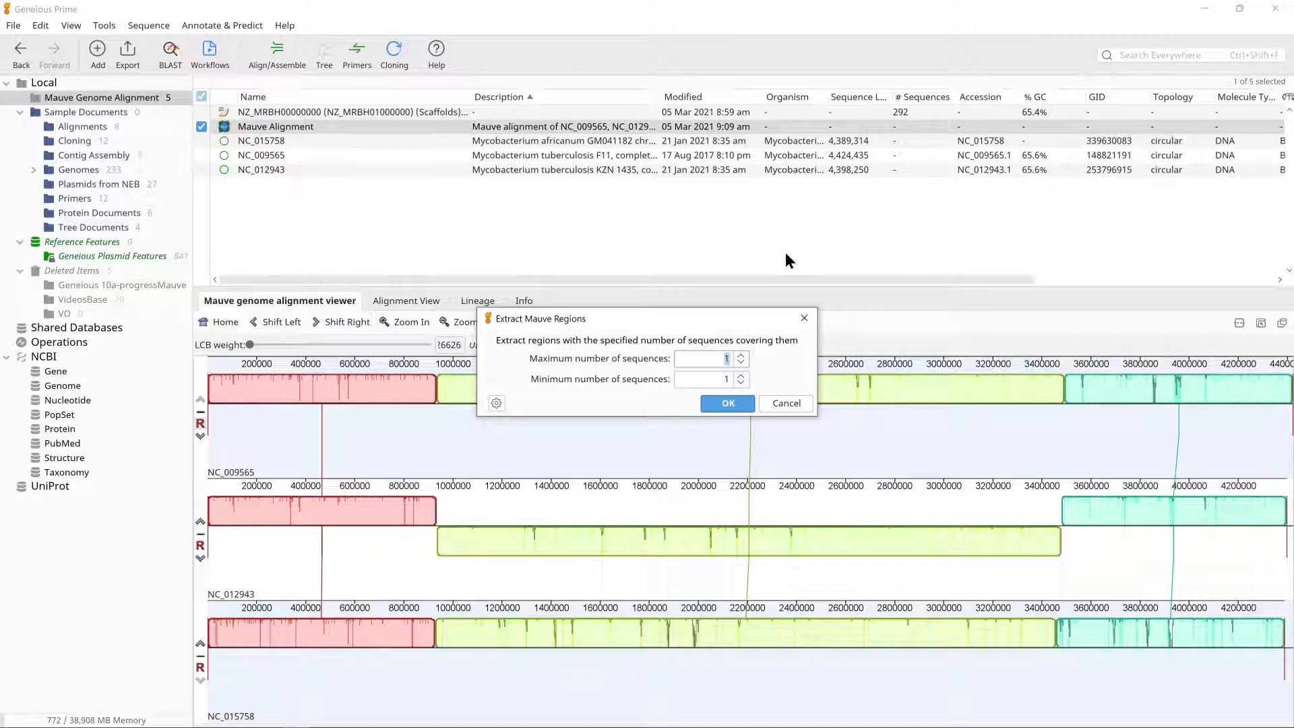
type("3")
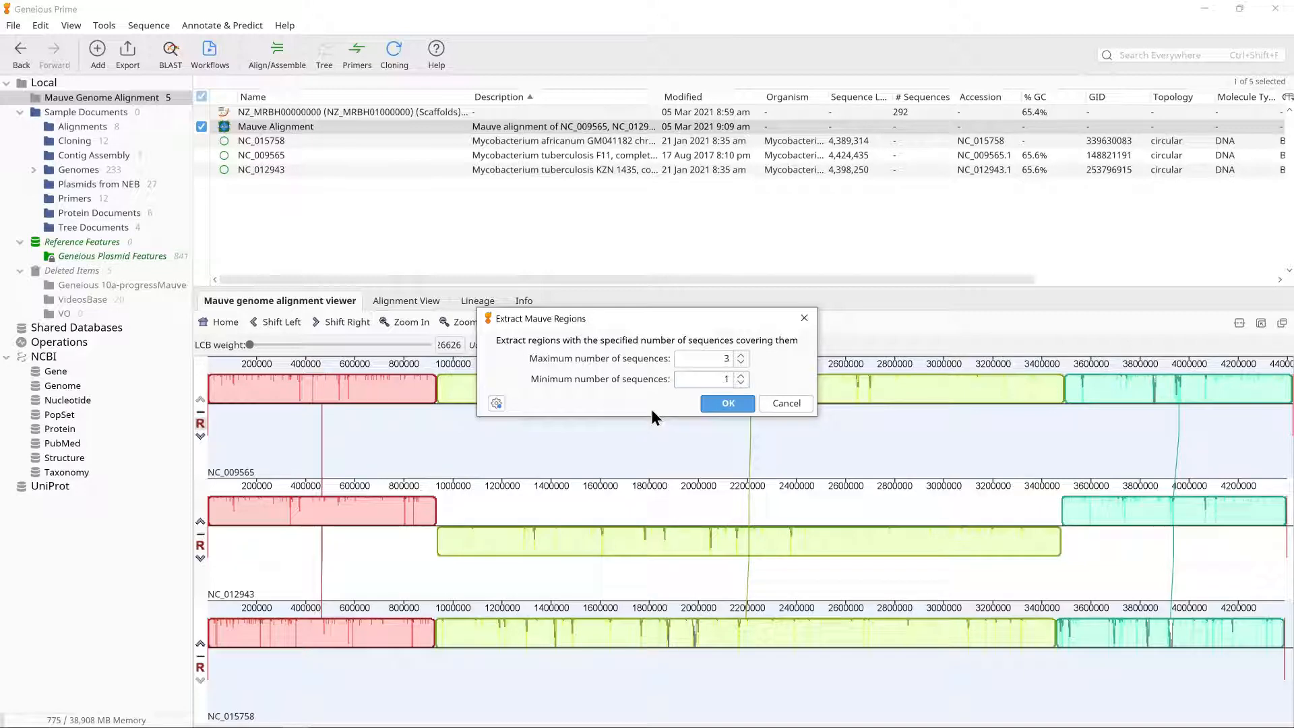
left_click(726, 403)
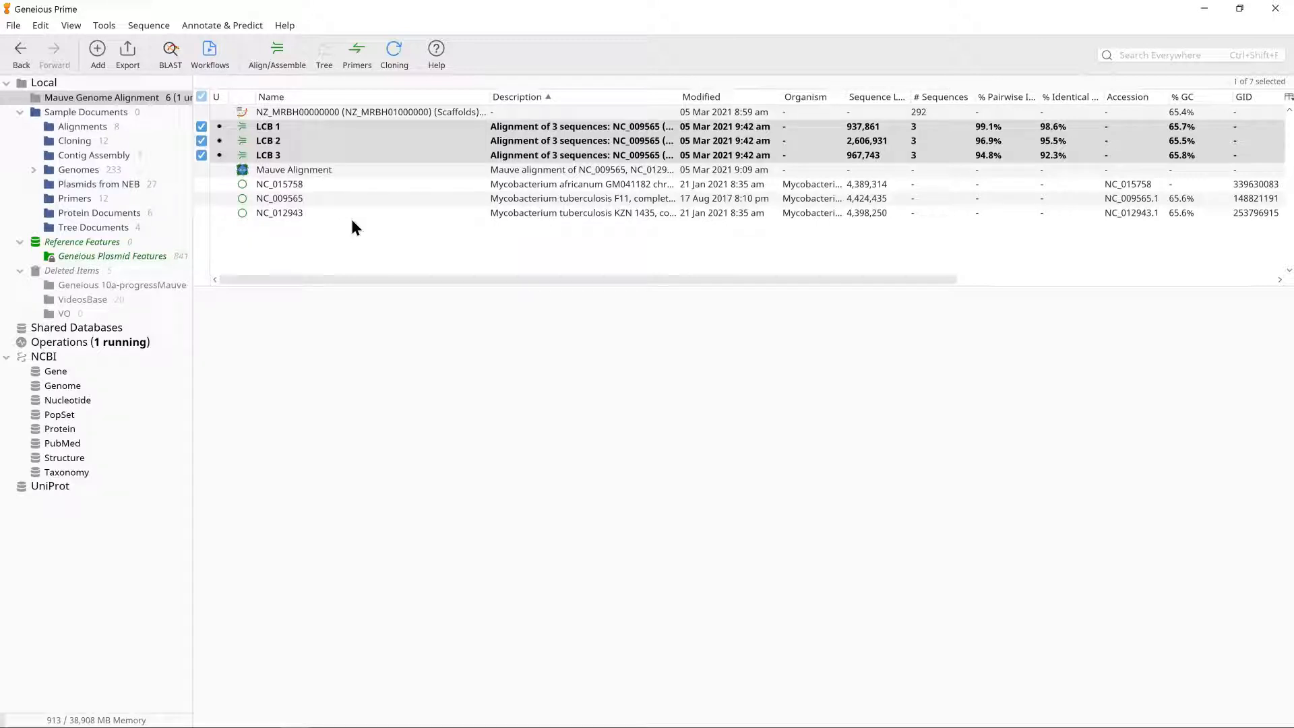
Step: Concatenate LCB 1, LCB 2 and LCB 3 into one alignment, matching sequences by index in alignment
double_click(268, 155)
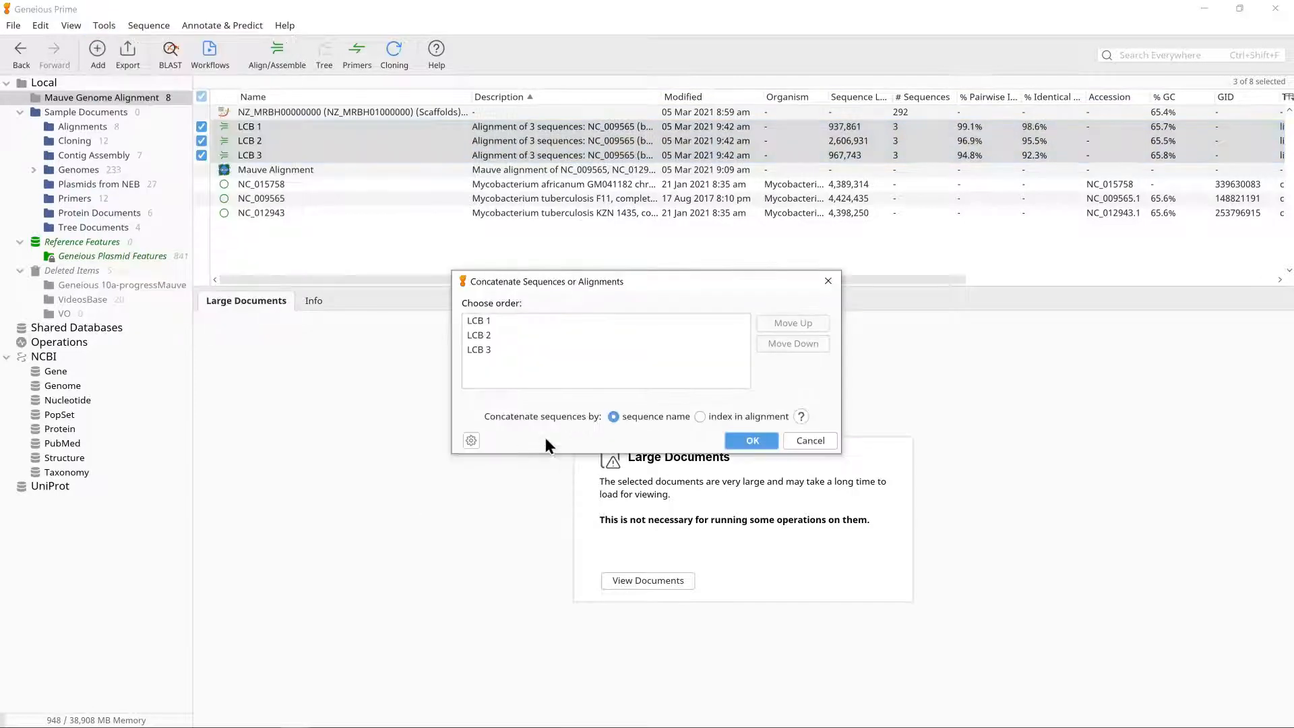
mouse_move(474, 547)
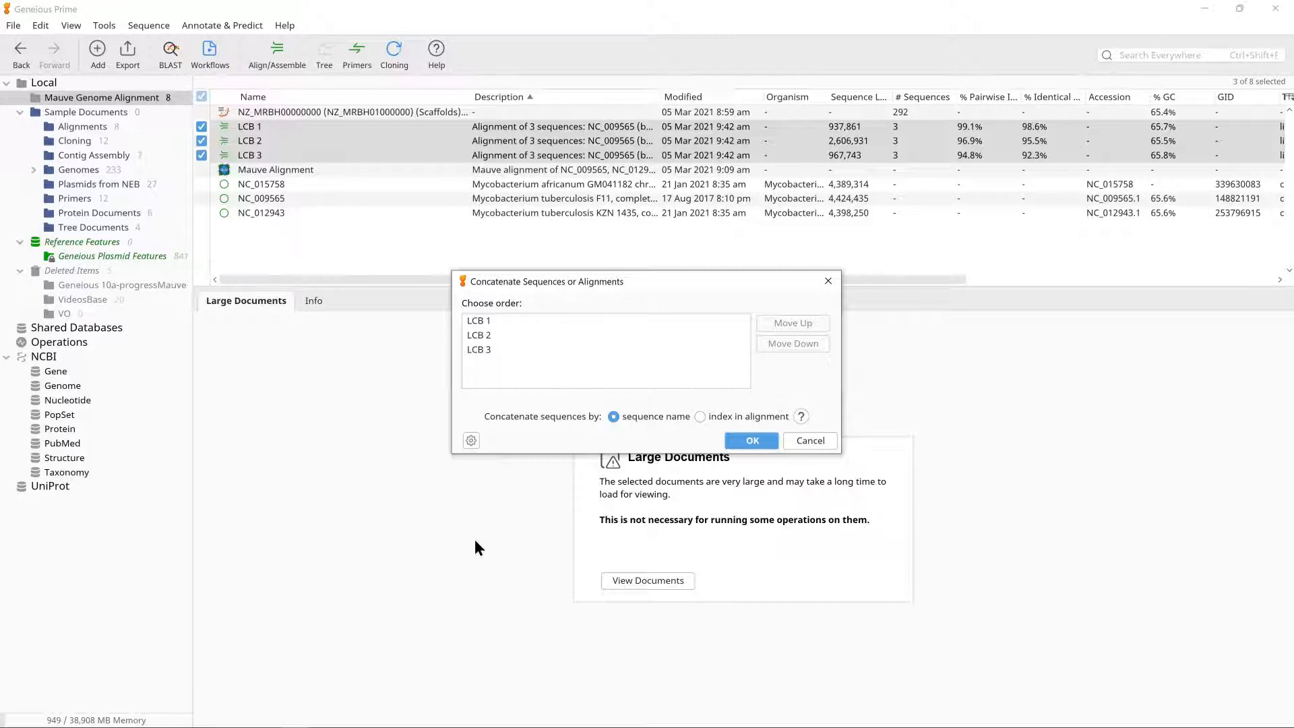
mouse_move(686, 442)
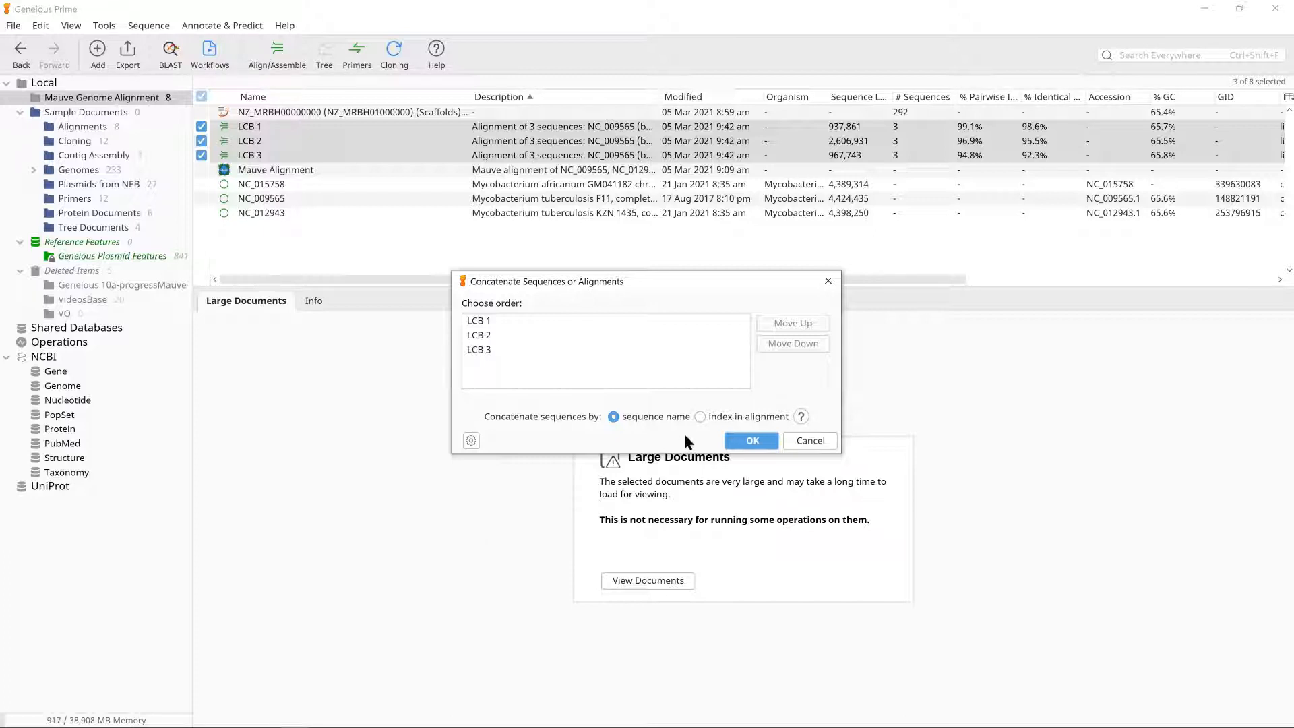
left_click(700, 416)
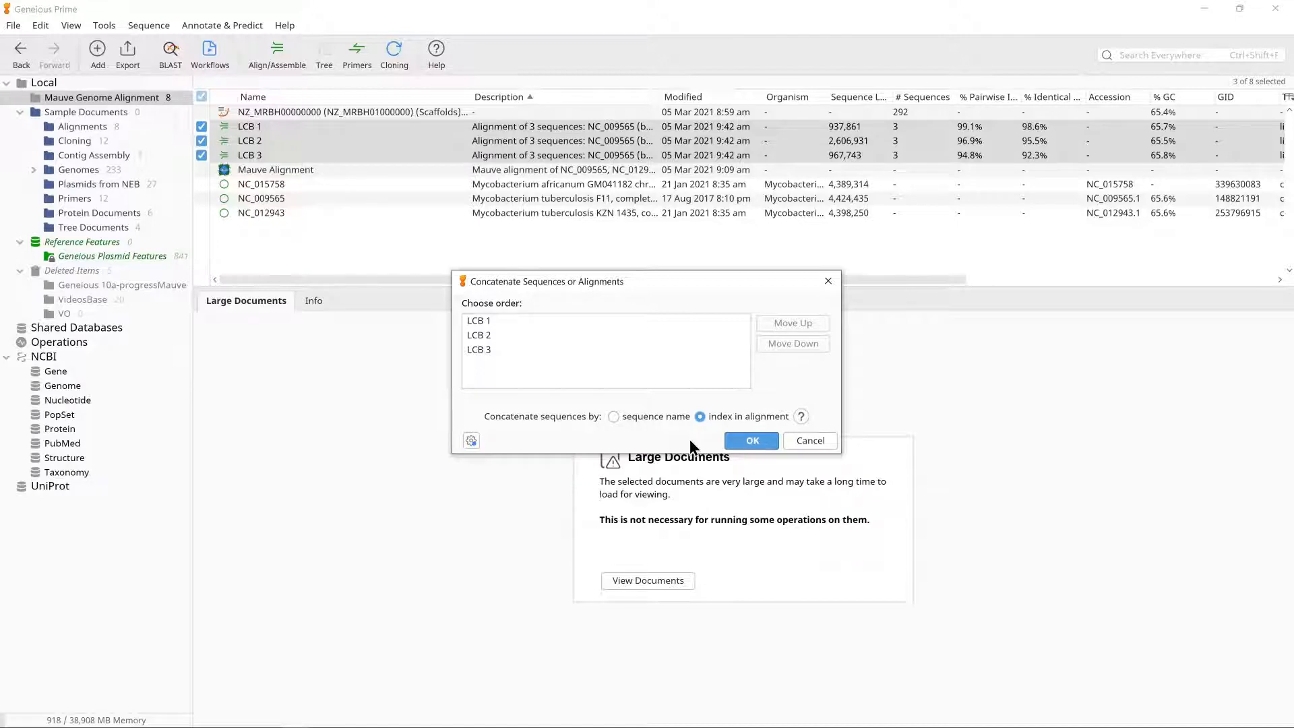
mouse_move(701, 450)
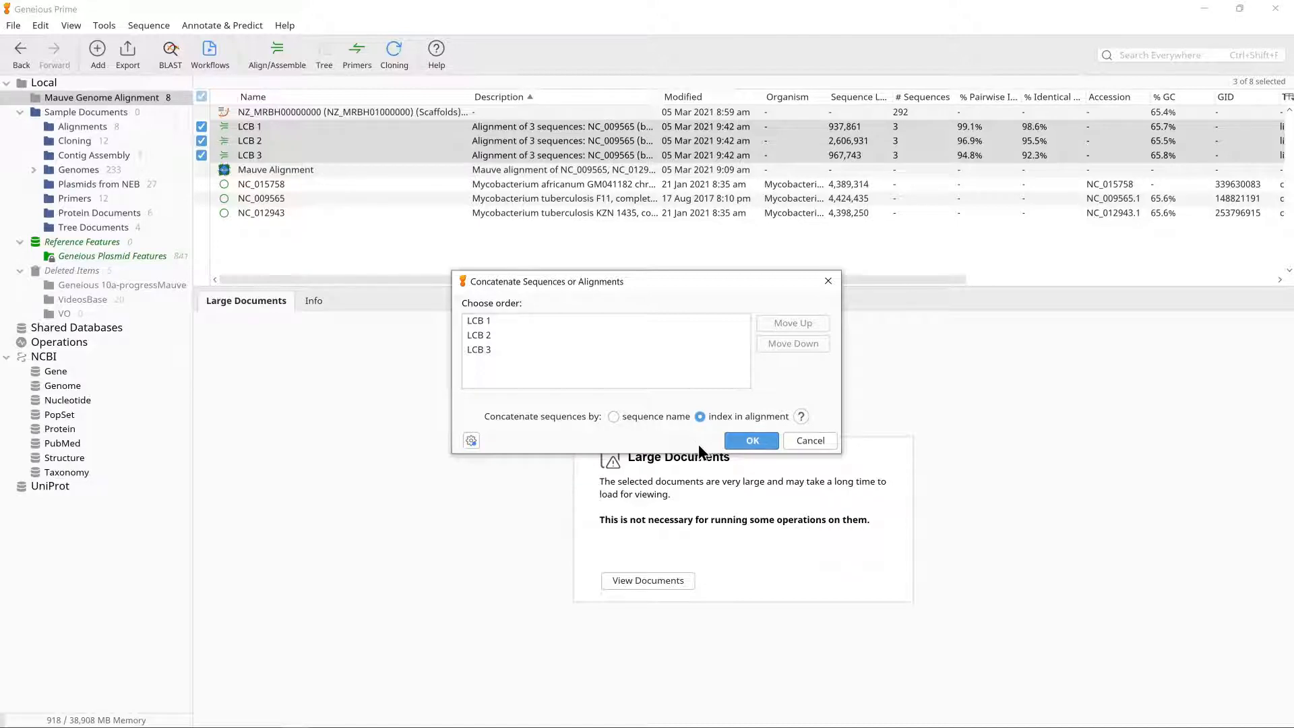
left_click(749, 440)
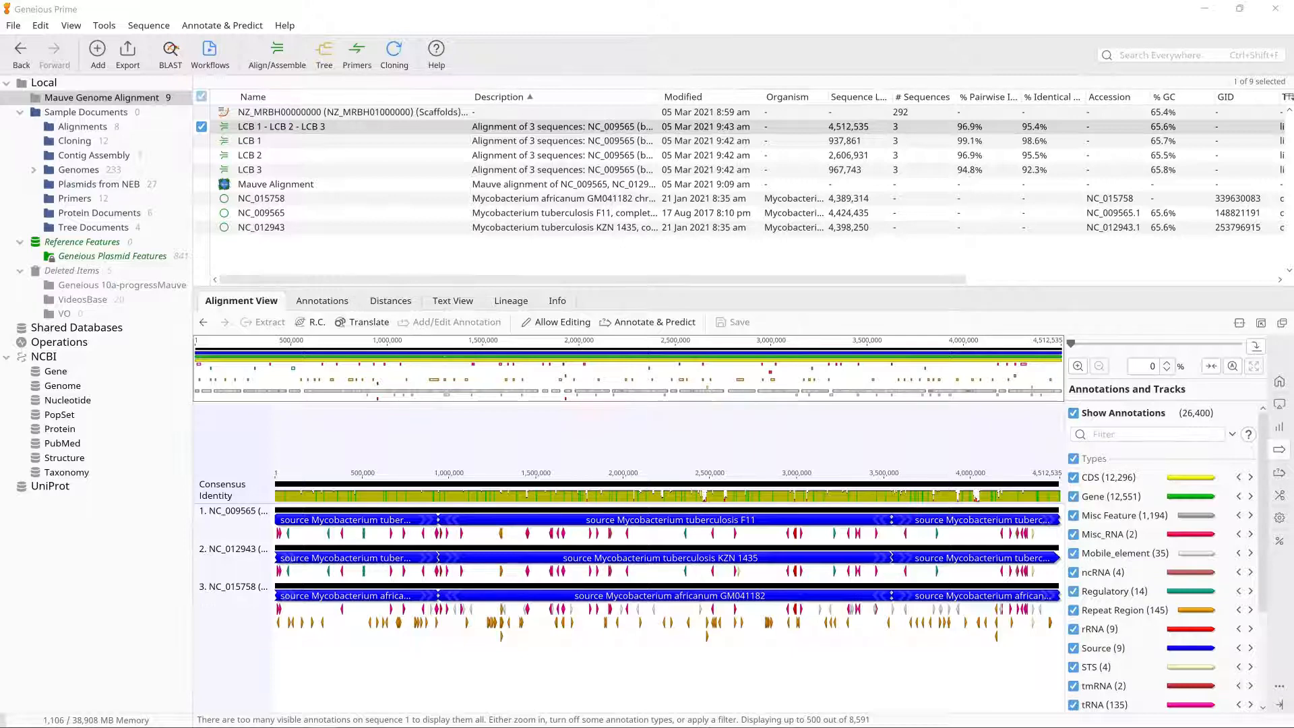
Step: Bring up the Edit menu for the concatenated LCB 1 - LCB 2 - LCB 3 alignment
left_click(39, 24)
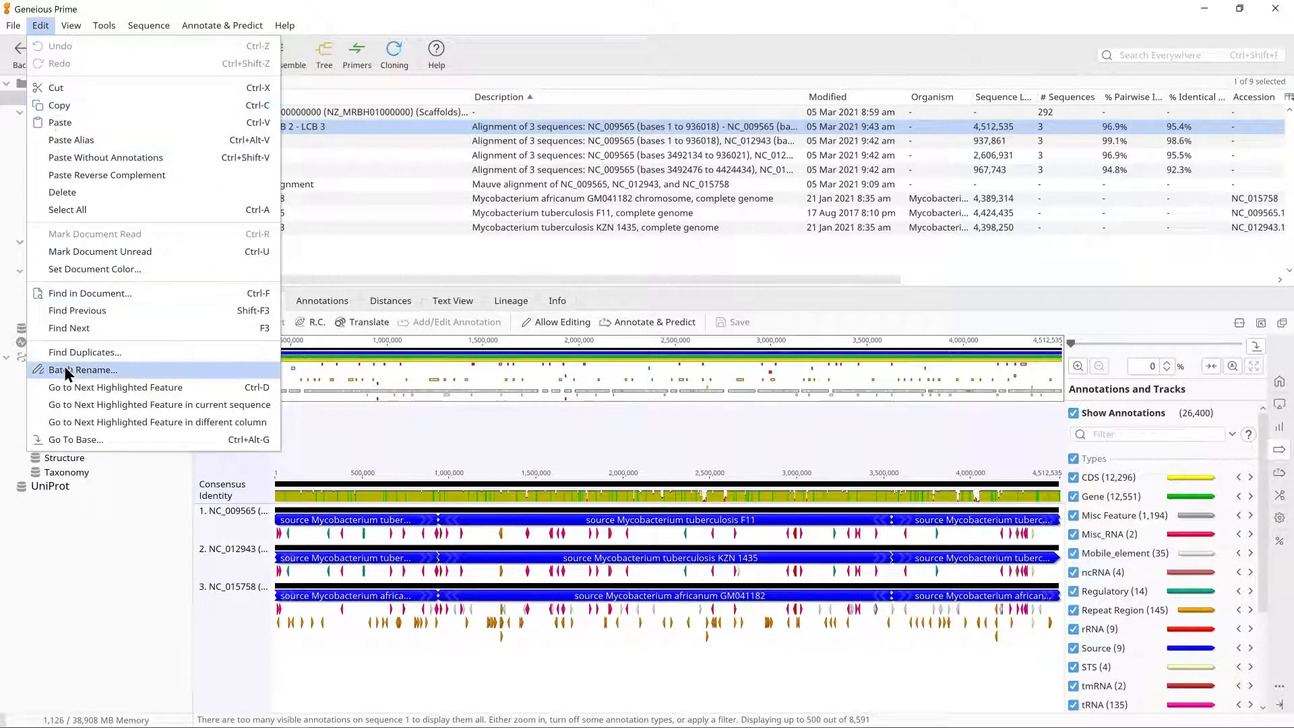
Step: Batch-rename the sequences by removing 96 characters from the end, leaving NC_009565, NC_012943 and NC_015758
left_click(82, 370)
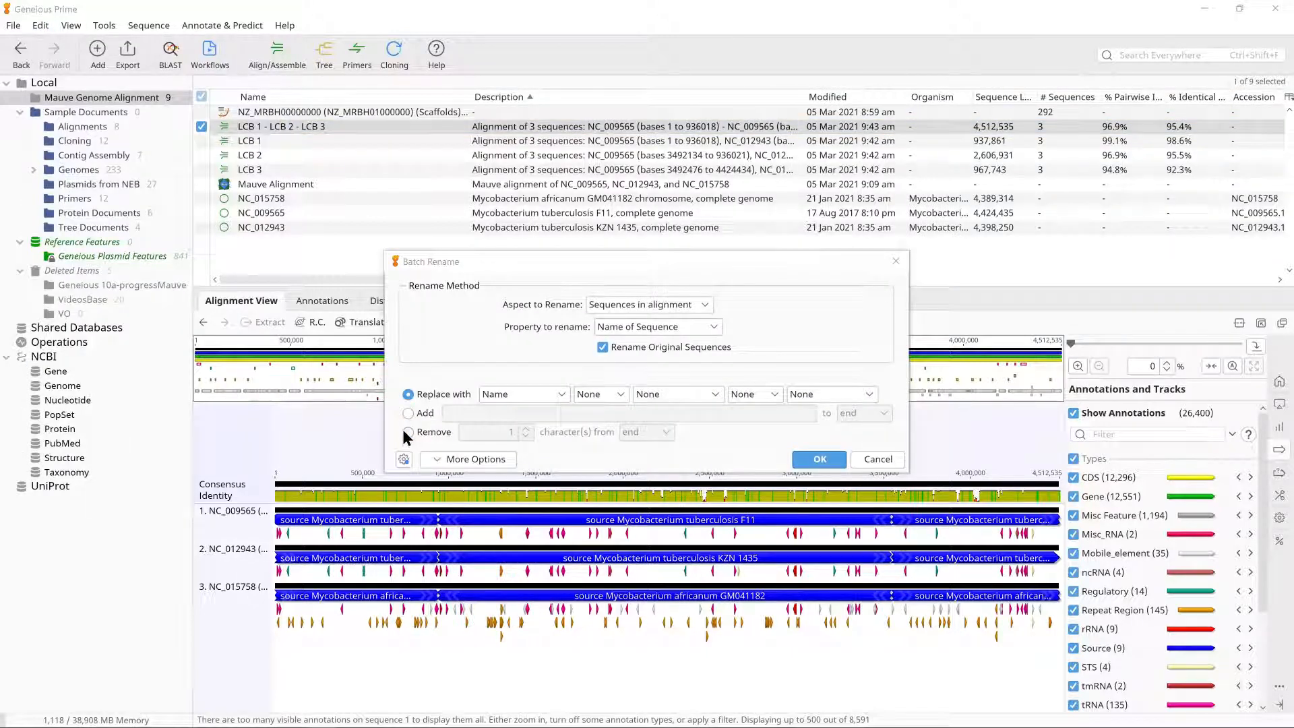
left_click(407, 431)
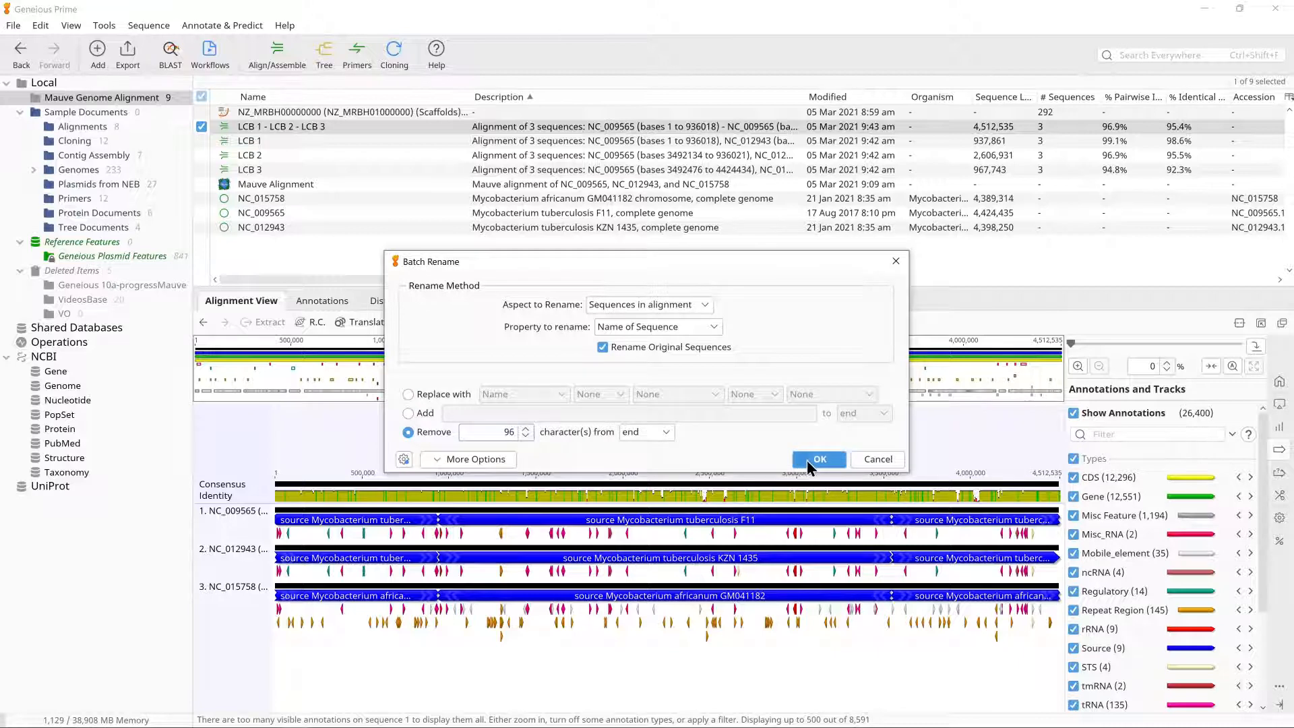
left_click(818, 458)
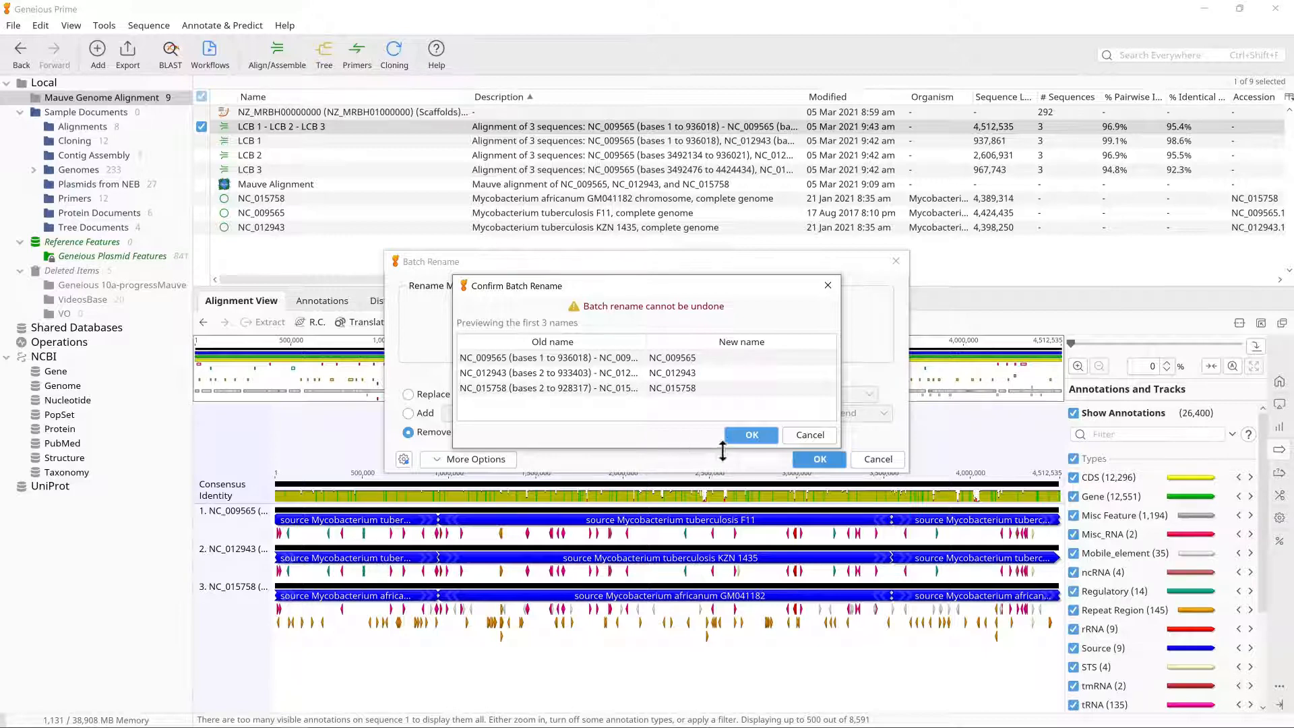
left_click(749, 435)
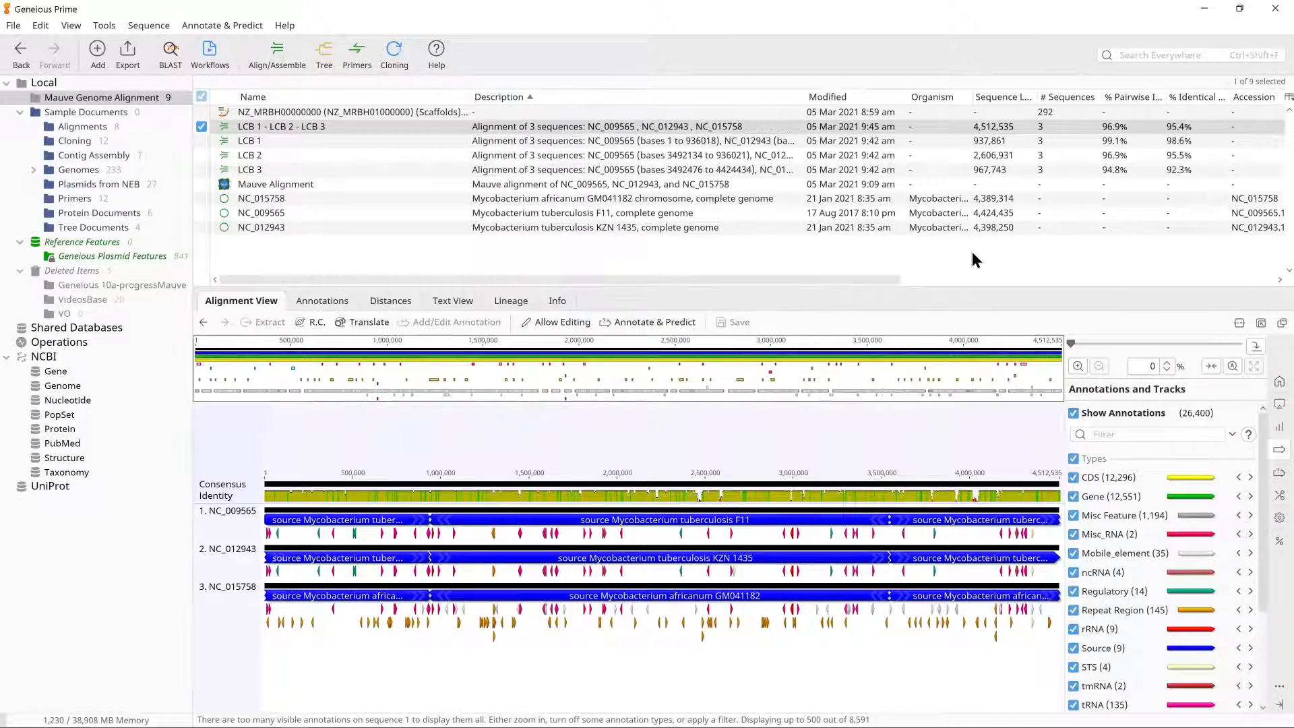